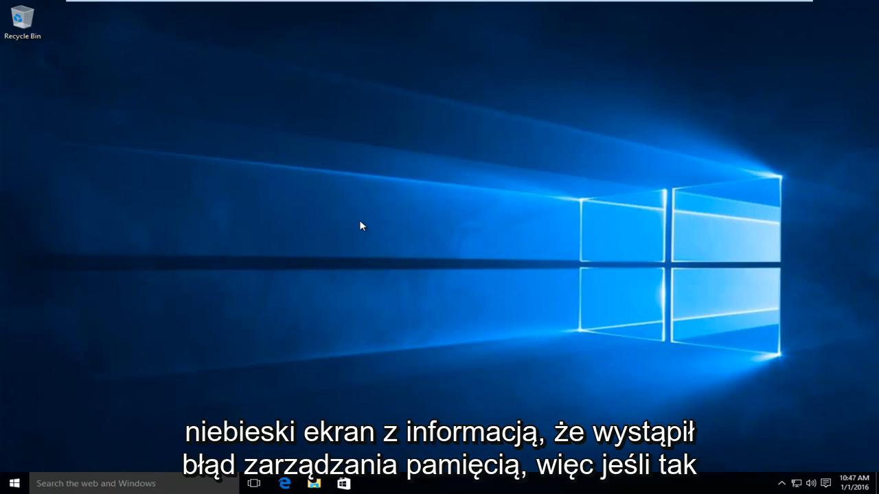
pyautogui.moveTo(390, 195)
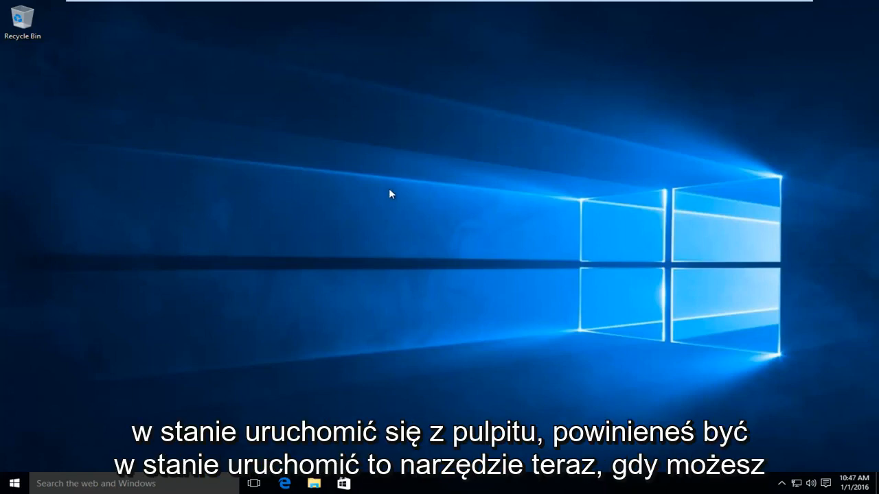
pyautogui.moveTo(393, 192)
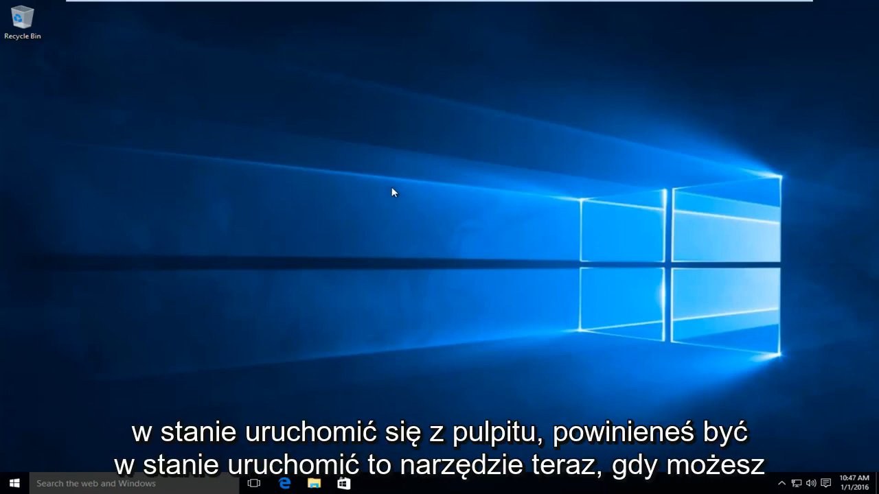
pyautogui.moveTo(357, 203)
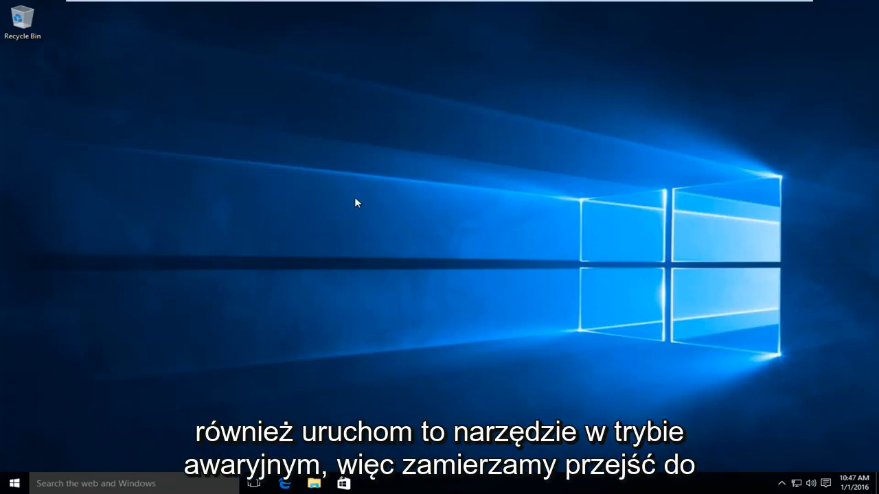
pyautogui.moveTo(212, 384)
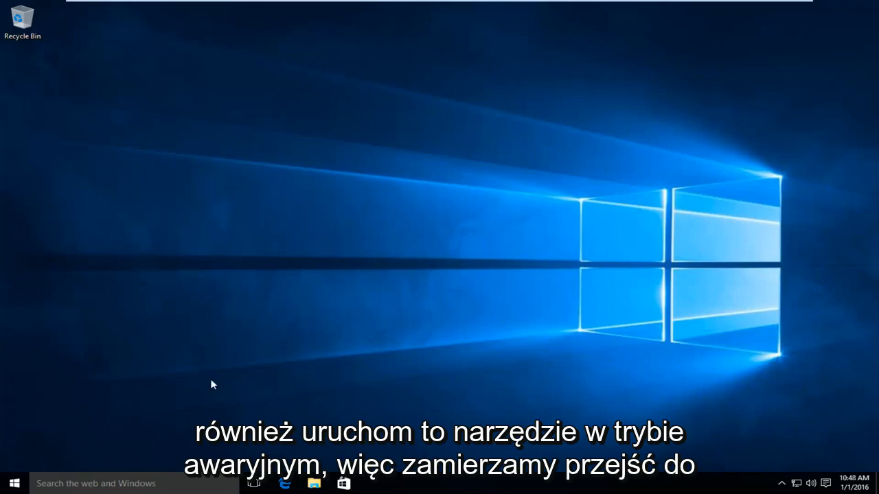
# Search the Start menu for 'administrative tools' to surface the Control Panel result
pyautogui.click(12, 483)
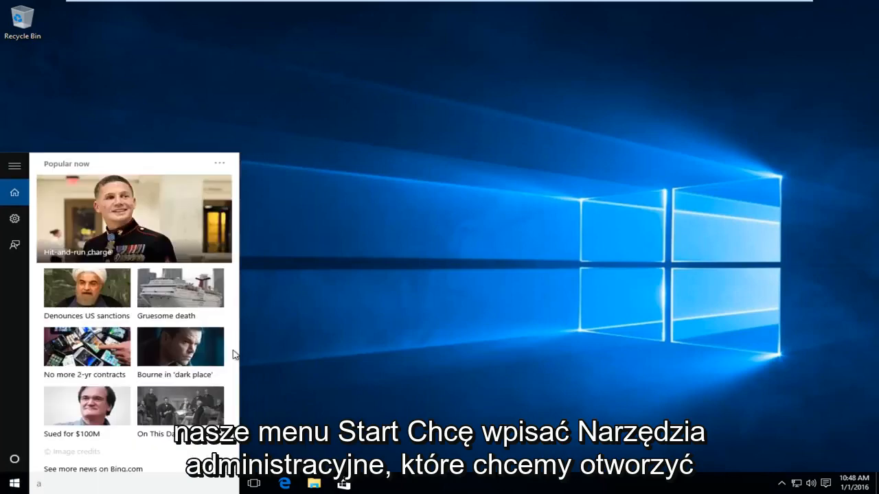
pyautogui.write('administrative tools')
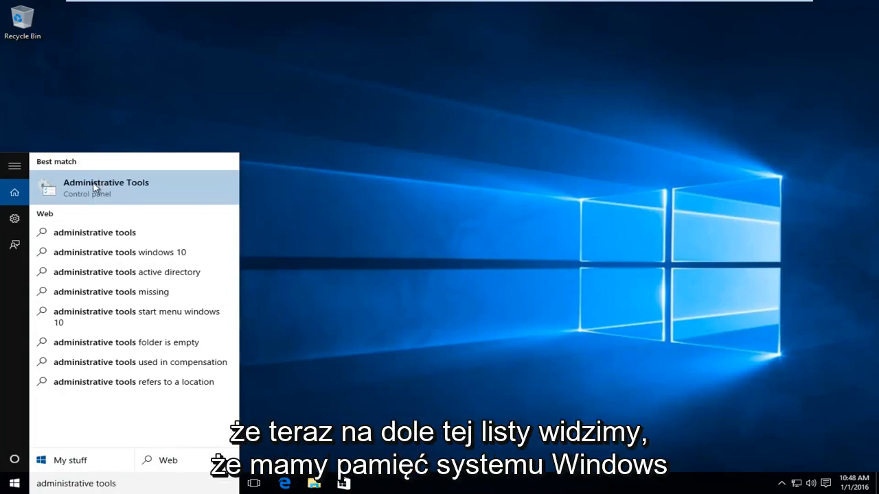
# Launch Windows Memory Diagnostic from the Administrative Tools folder
pyautogui.click(105, 187)
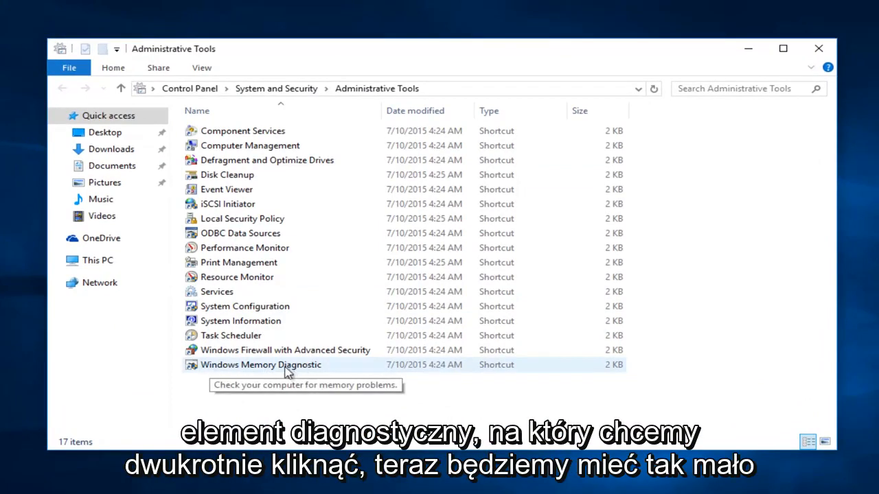
pyautogui.click(261, 365)
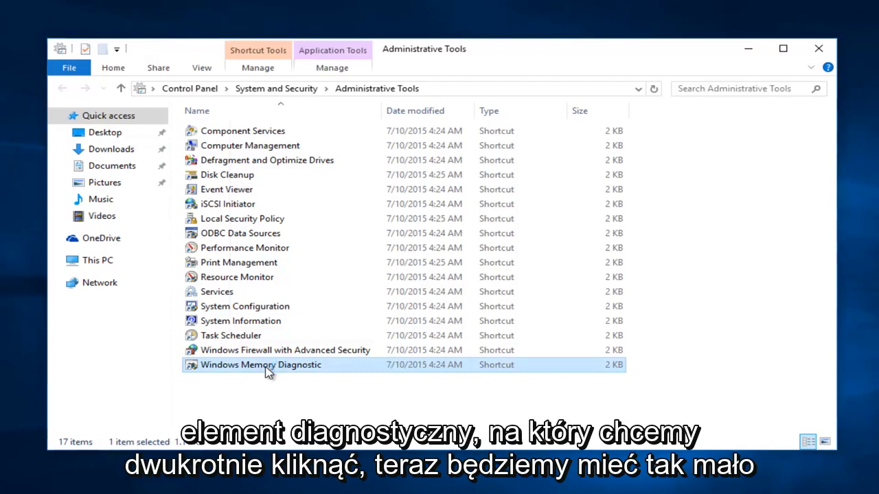
pyautogui.doubleClick(260, 365)
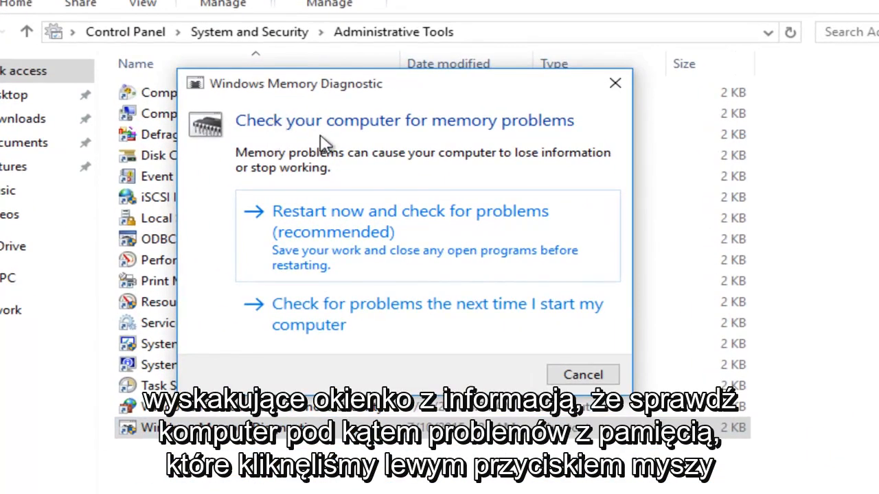
pyautogui.moveTo(323, 247)
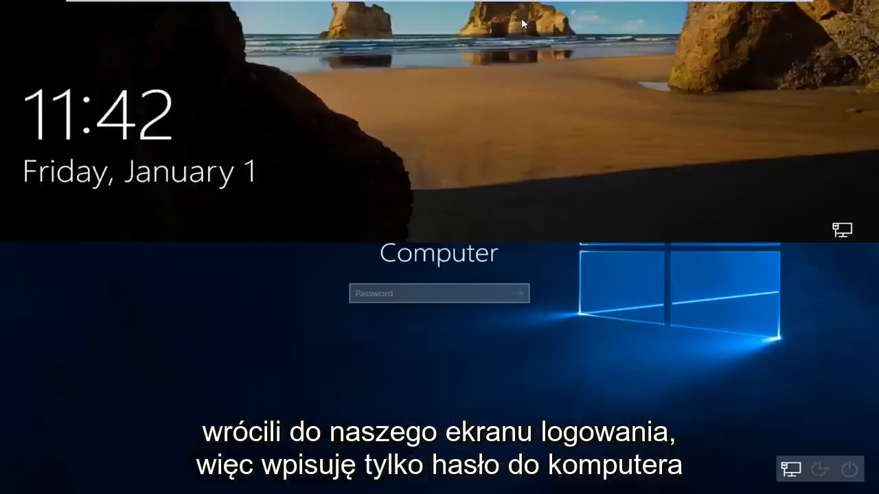
# Sign back in to the Computer account with its password after the restart
pyautogui.write('password')
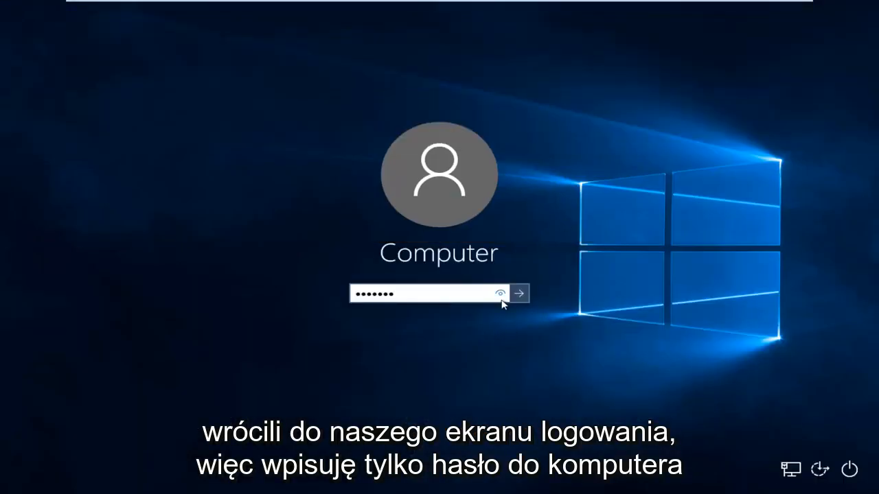
pyautogui.click(519, 293)
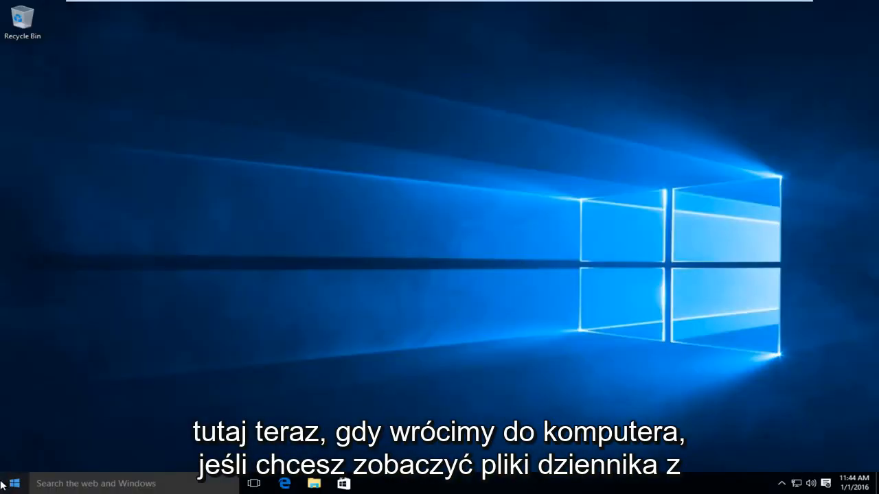
pyautogui.moveTo(151, 396)
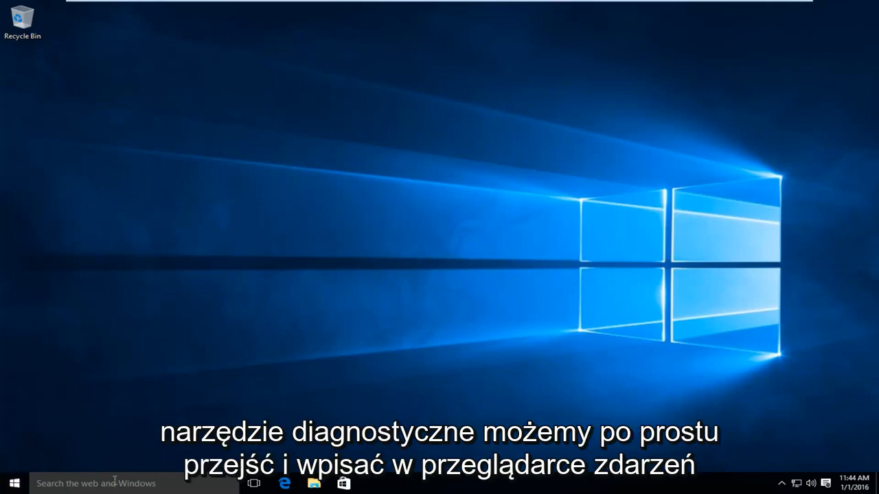
# Search for and launch Event Viewer, then expand the Windows Logs node listing System
pyautogui.click(96, 483)
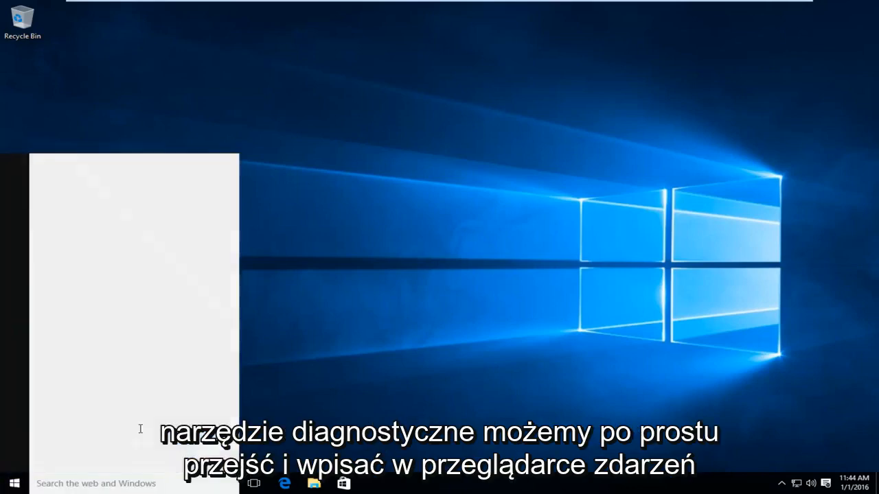
pyautogui.write('ebent view')
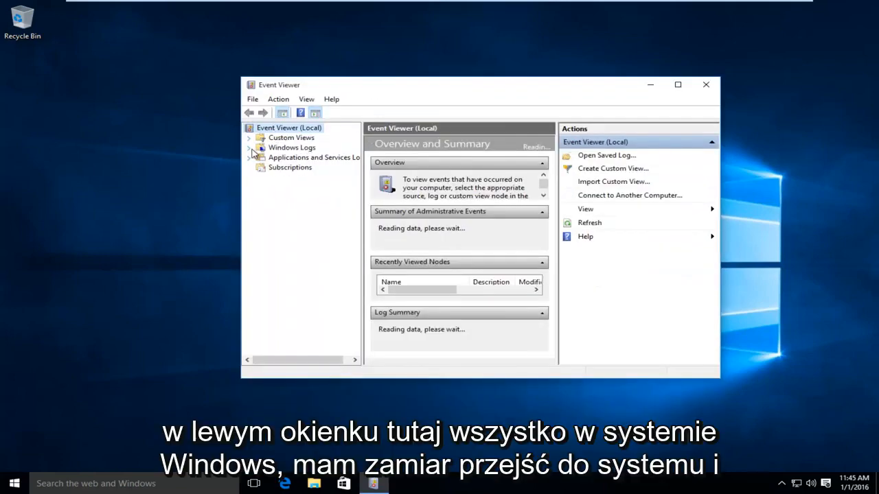
pyautogui.click(292, 148)
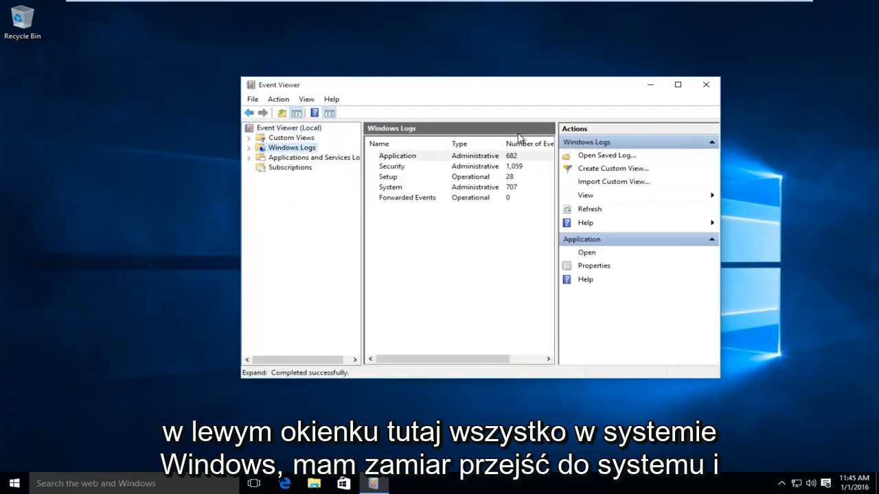